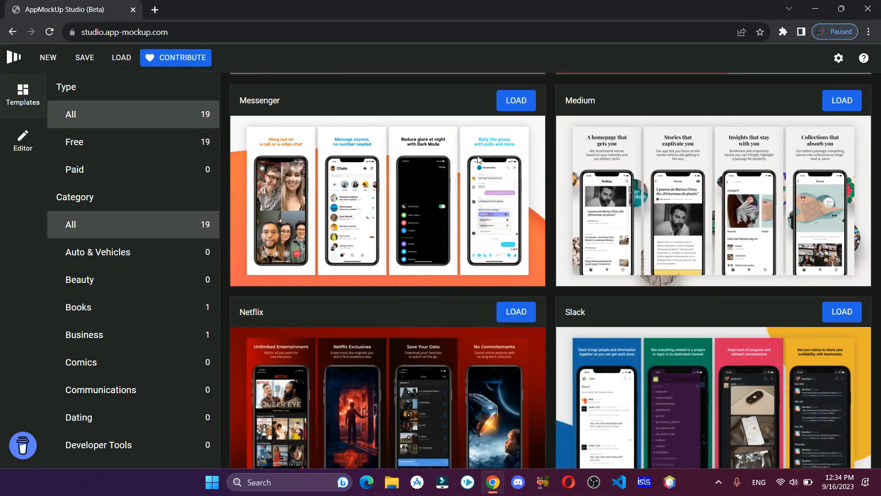
Launch AppMockUp Studio from the app-mockup.com homepage via Start Now
scroll("down", 3)
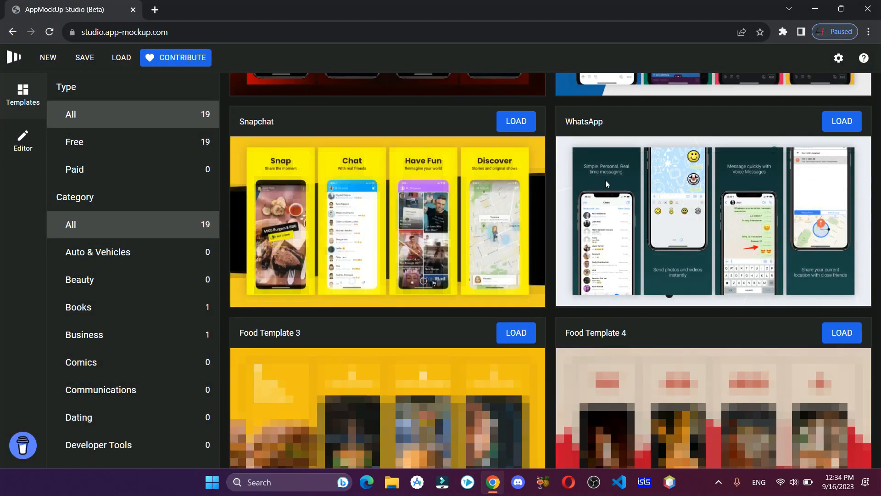
scroll("down", 3)
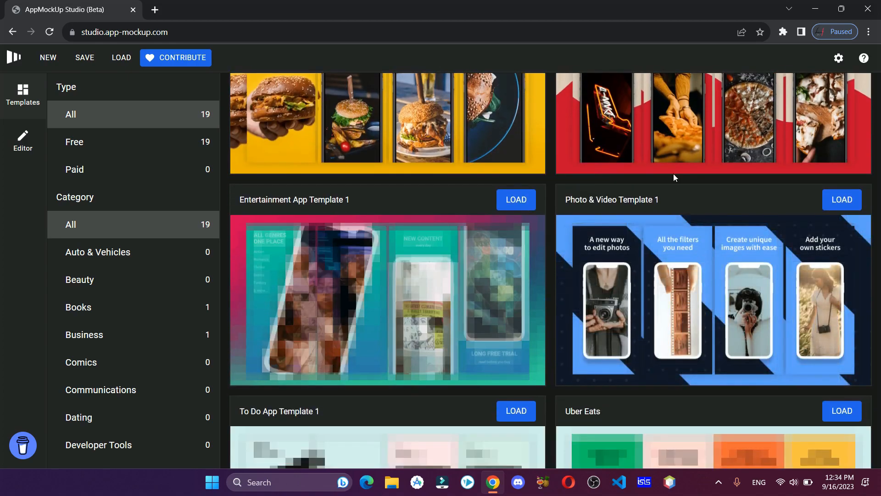
scroll("down", 3)
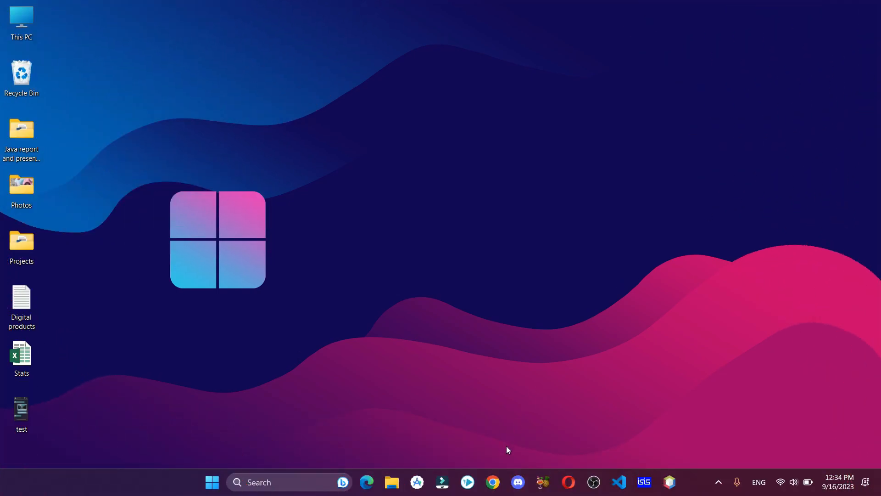
left_click(492, 481)
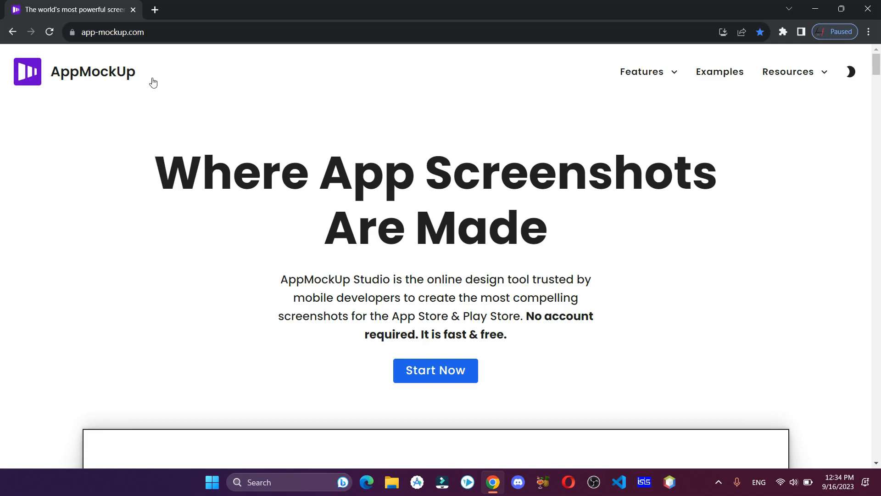
scroll("down", 3)
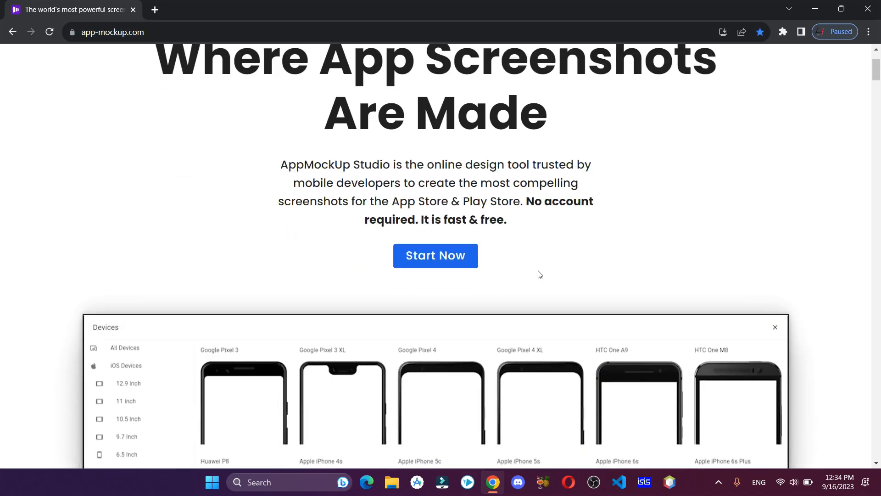
left_click(435, 256)
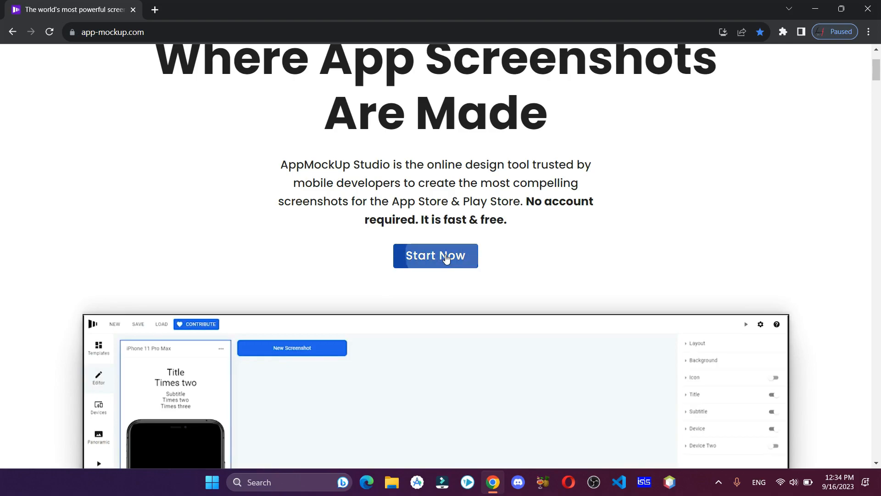
left_click(435, 256)
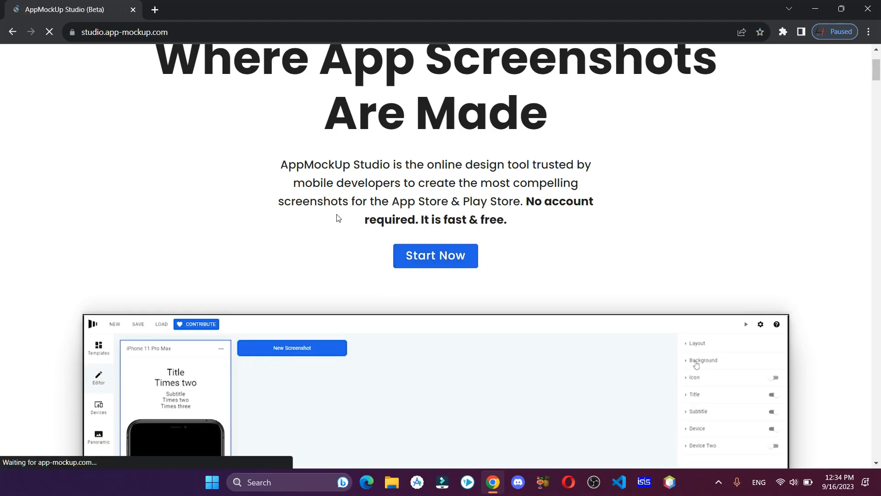
Browse the Templates gallery and load To Do App Template 1
left_click(435, 256)
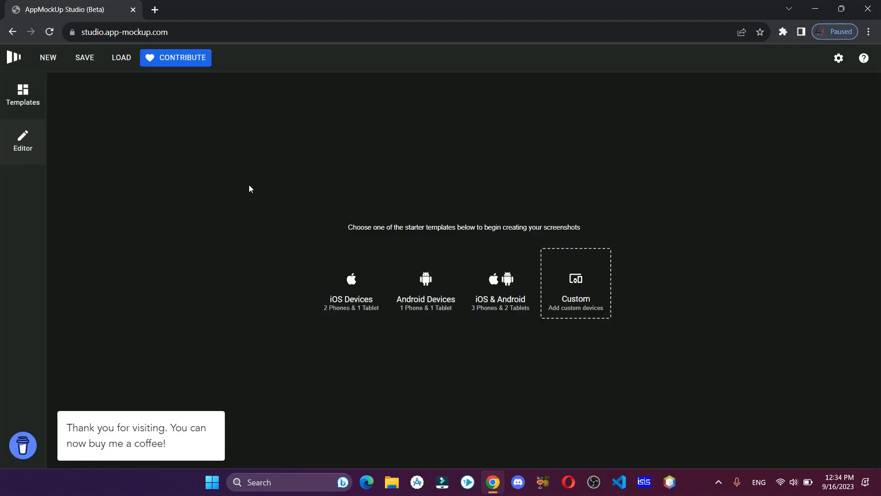
mouse_move(23, 90)
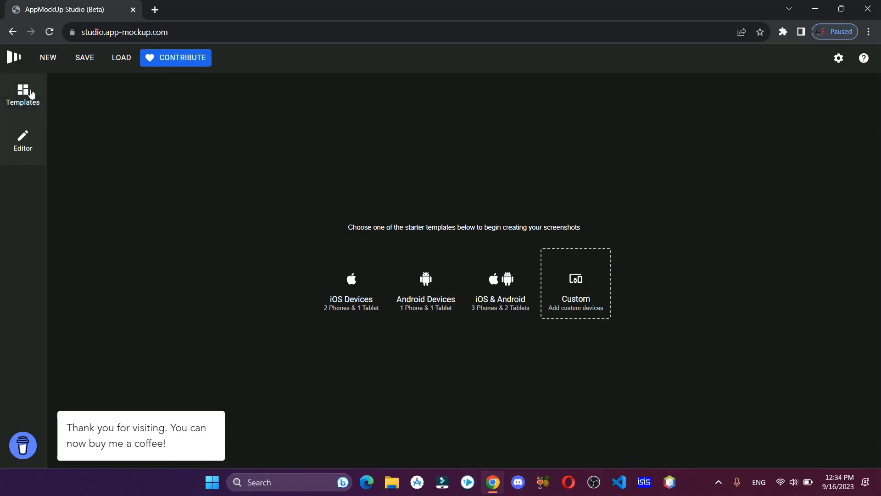
left_click(22, 94)
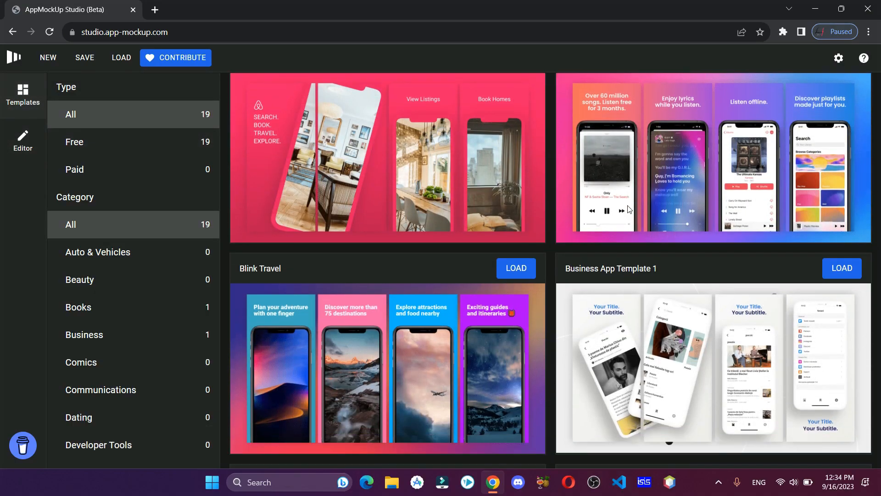
scroll("down", 3)
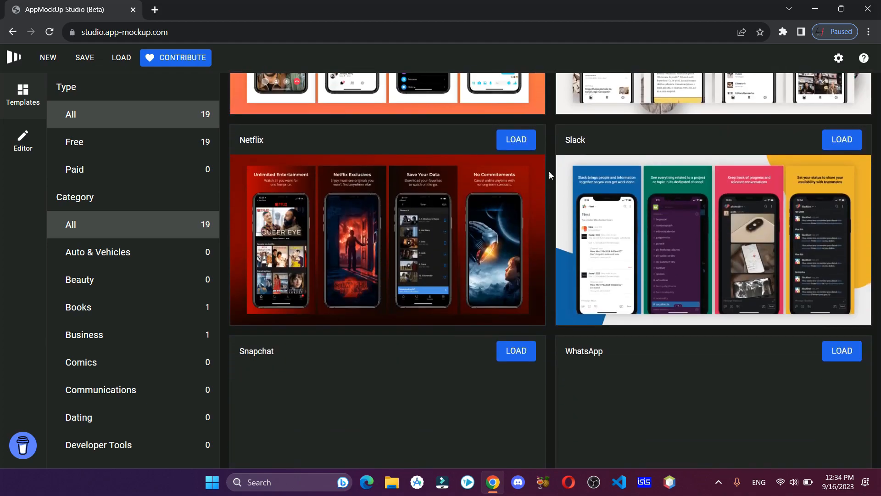
scroll("down", 3)
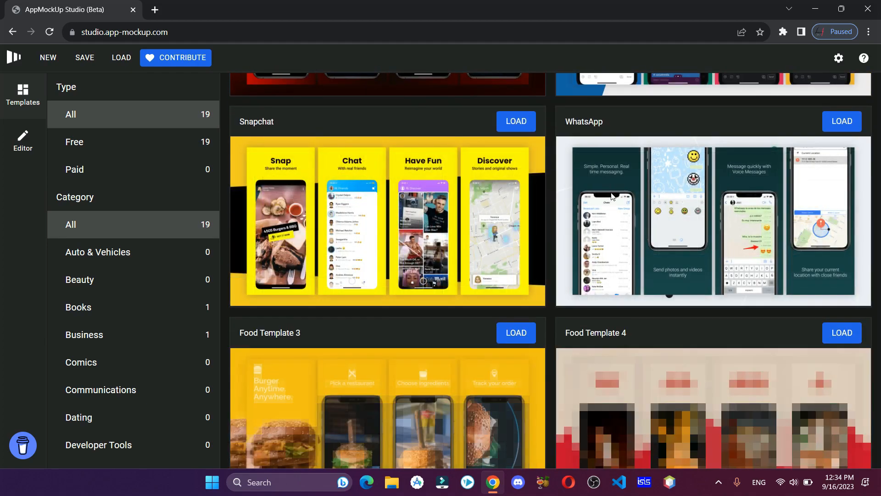
scroll("down", 3)
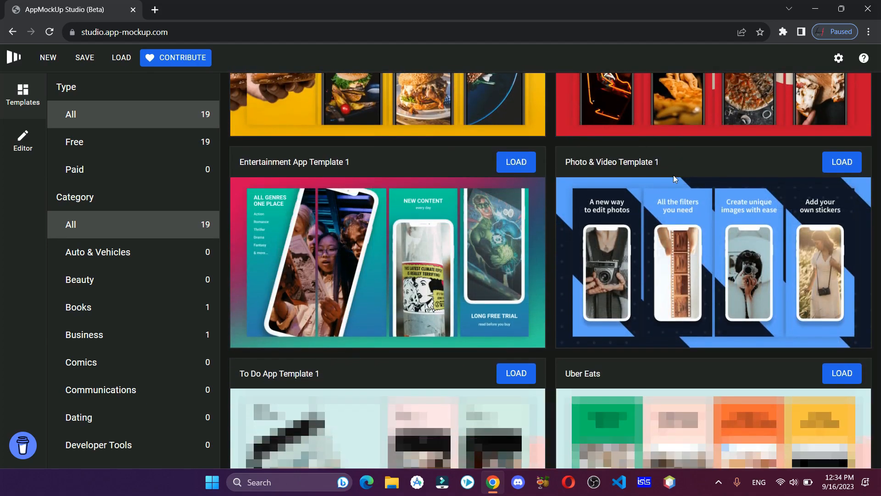
scroll("down", 3)
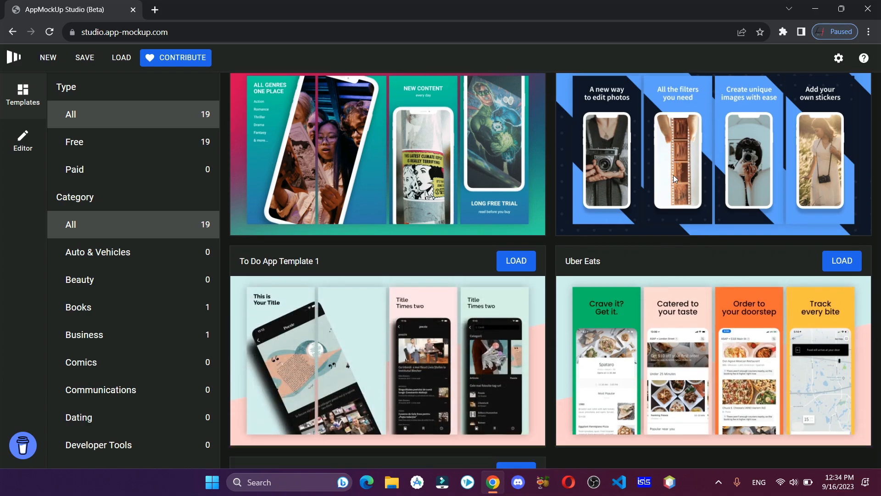
scroll("down", 3)
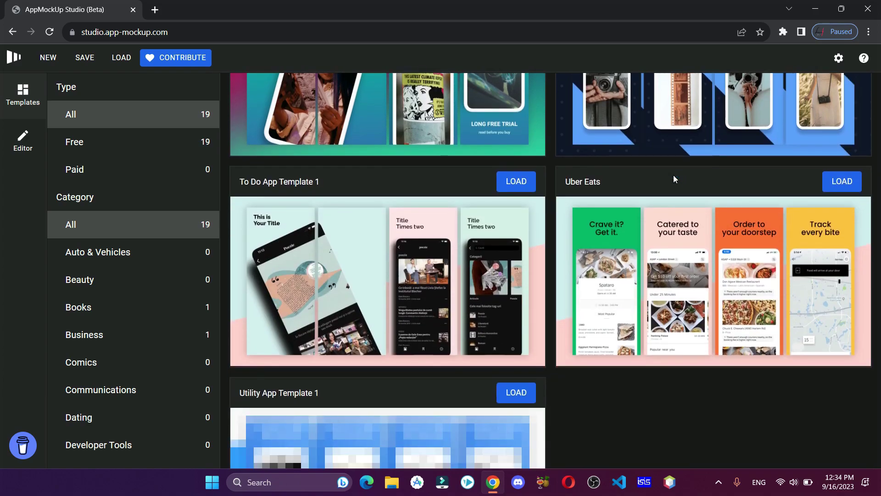
scroll("down", 3)
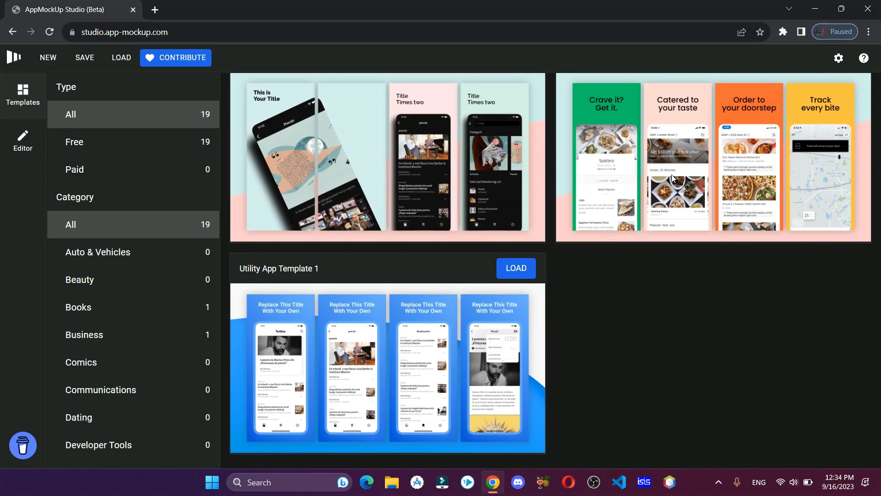
mouse_move(741, 270)
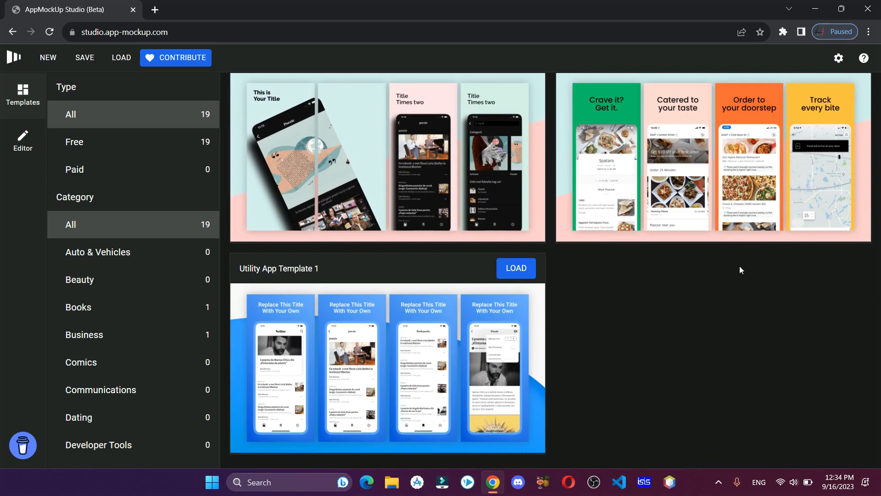
scroll("up", 3)
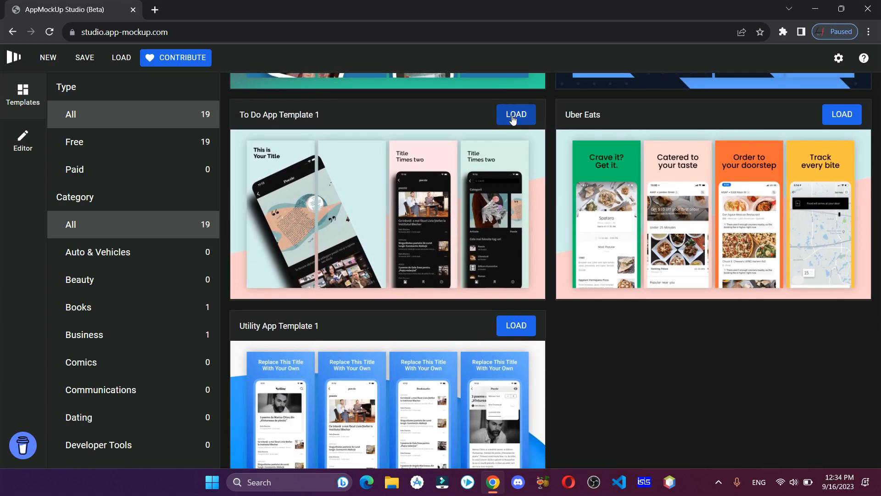
left_click(515, 113)
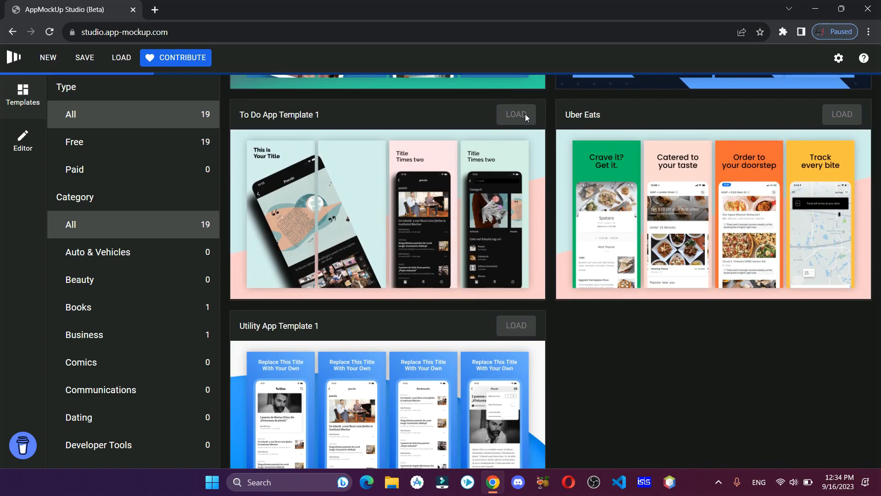
Retitle the first screenshot 'Example' and start adding a screen image to its phone
left_click(515, 115)
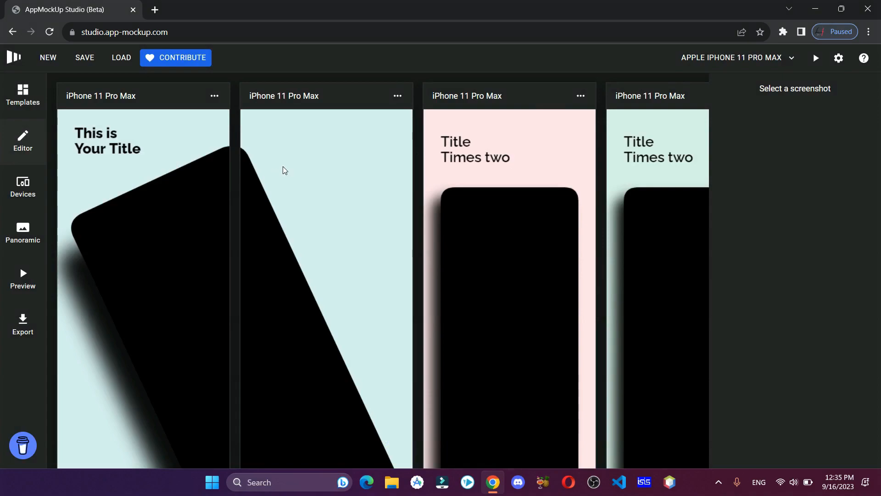
mouse_move(198, 178)
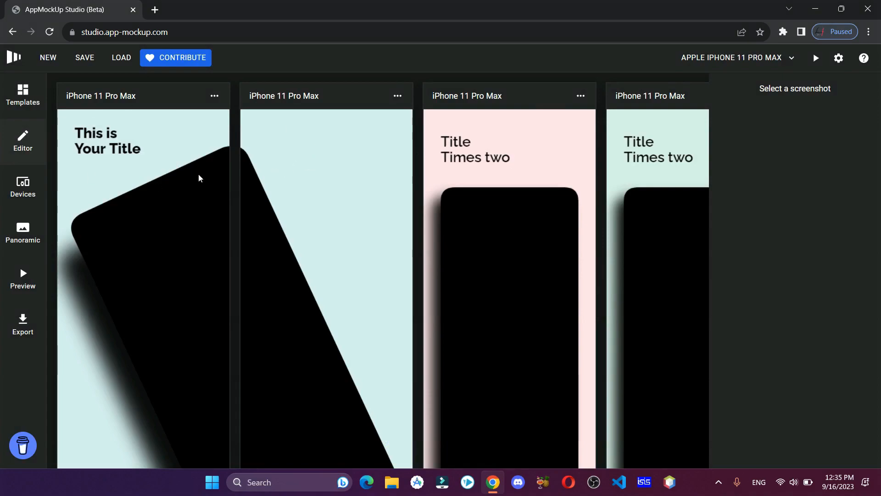
left_click(143, 253)
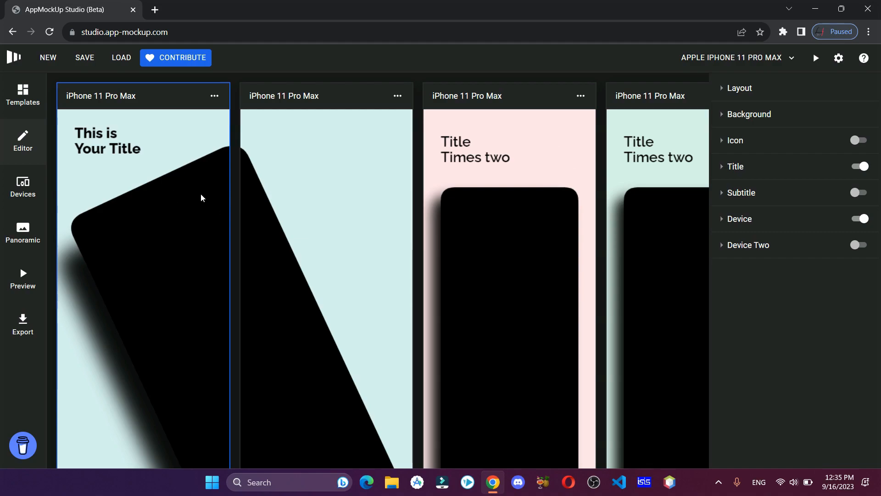
left_click(735, 166)
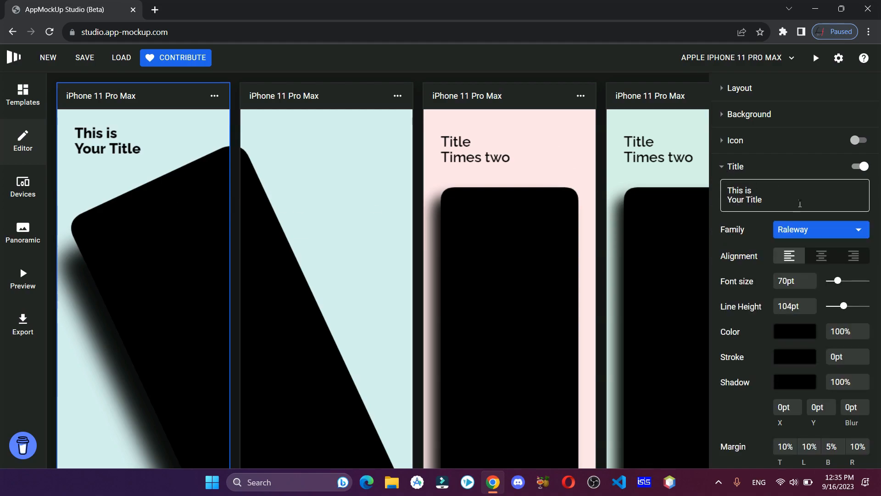
type("Example")
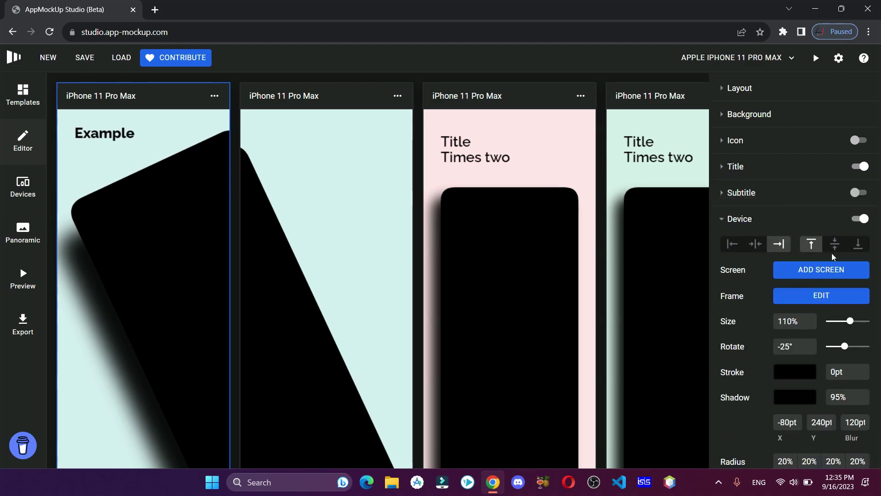
left_click(819, 270)
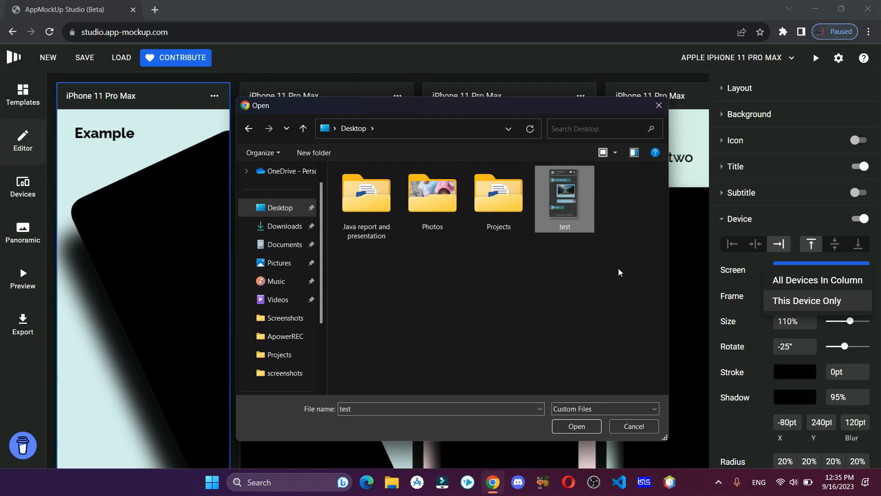
Insert the test chat image into the tilted phone, then select the third screenshot
left_click(576, 426)
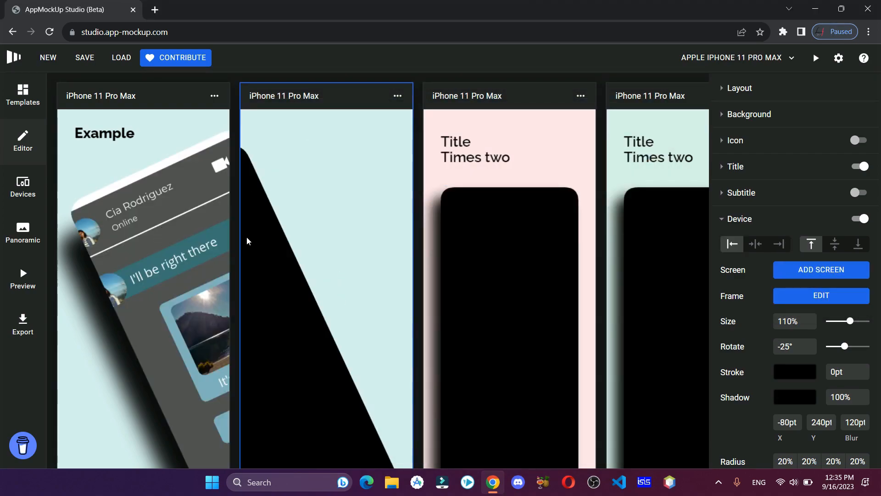
left_click(820, 269)
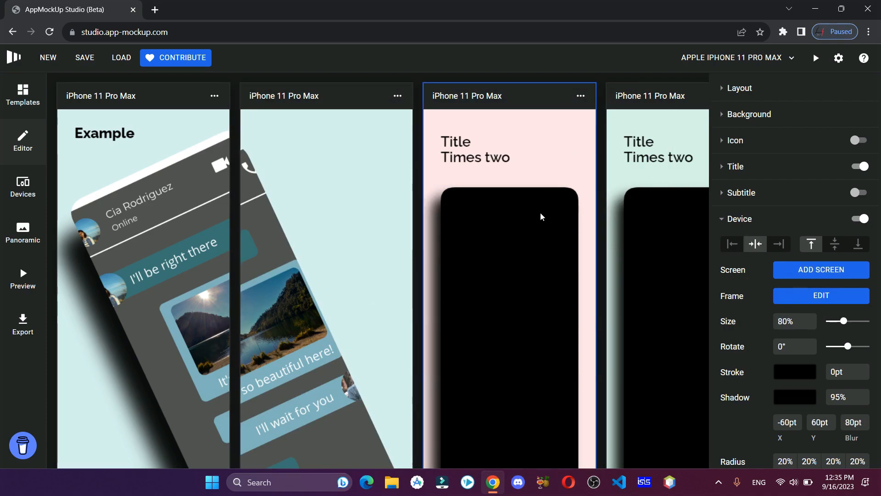
Retitle the third screenshot 'Example 2' and show the test chat image in its phone
left_click(735, 167)
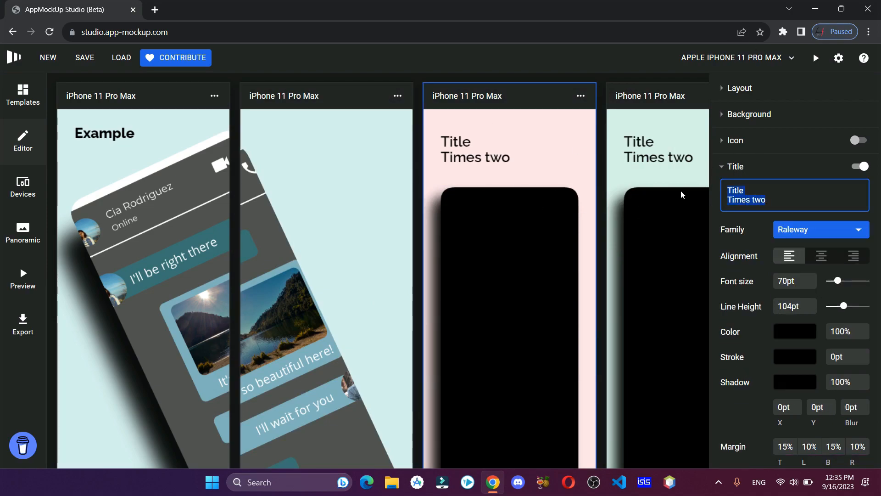
type("Example 2")
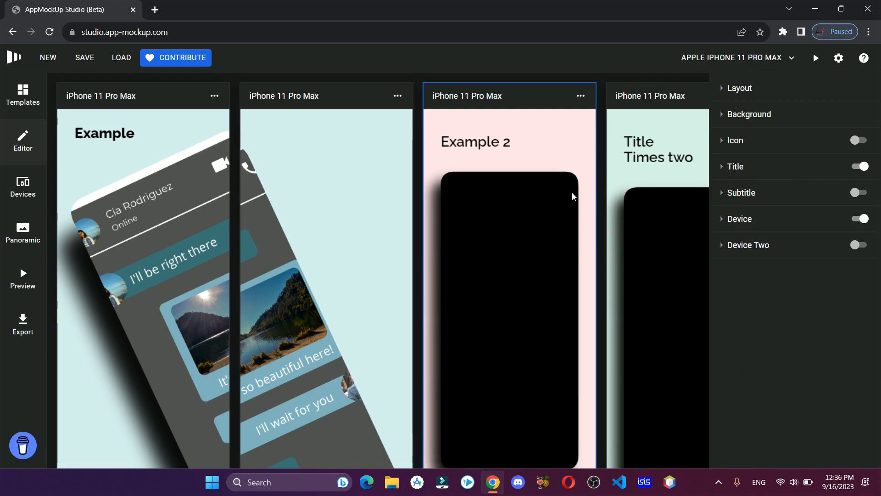
left_click(740, 218)
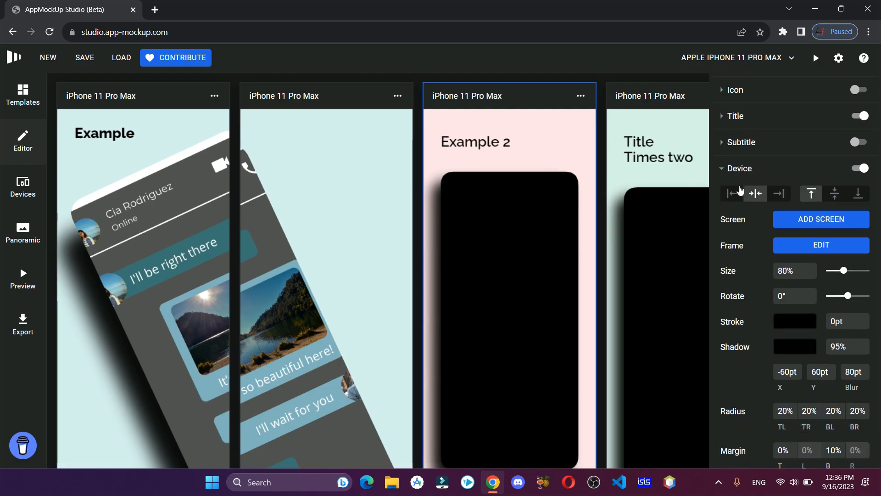
left_click(820, 219)
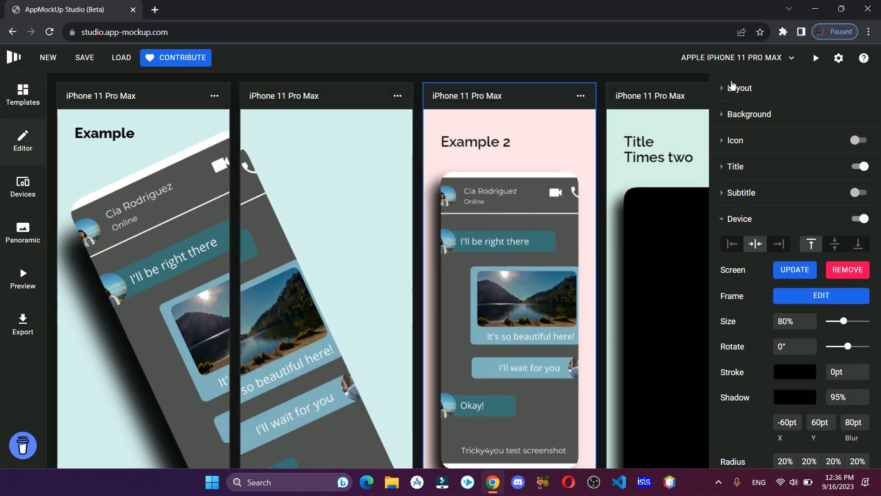
left_click(438, 147)
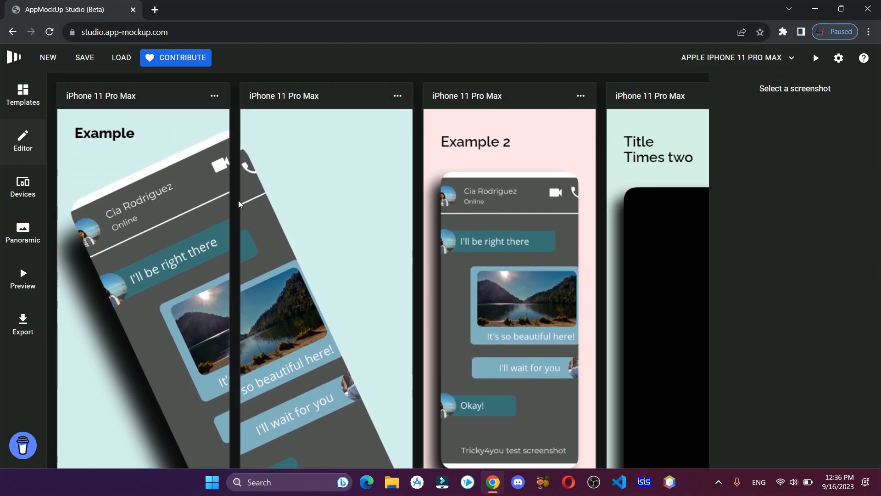
Export the project's screenshots as a zip archive from the Export panel
left_click(22, 324)
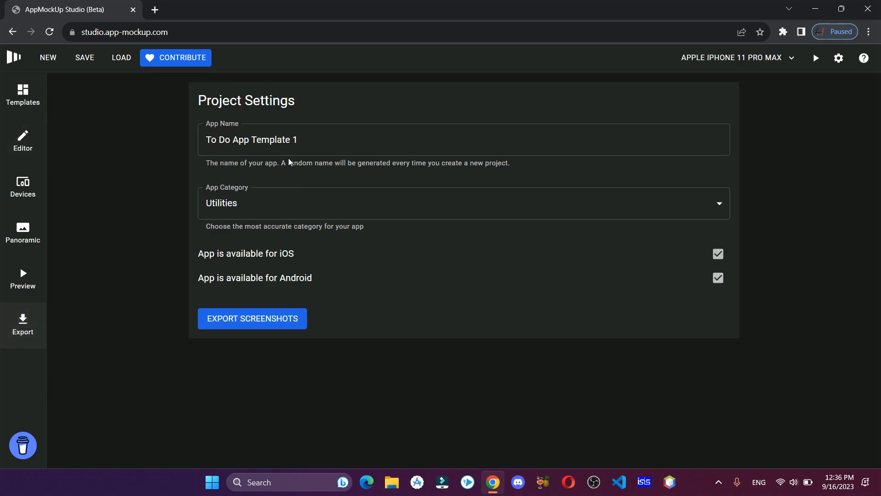
mouse_move(724, 244)
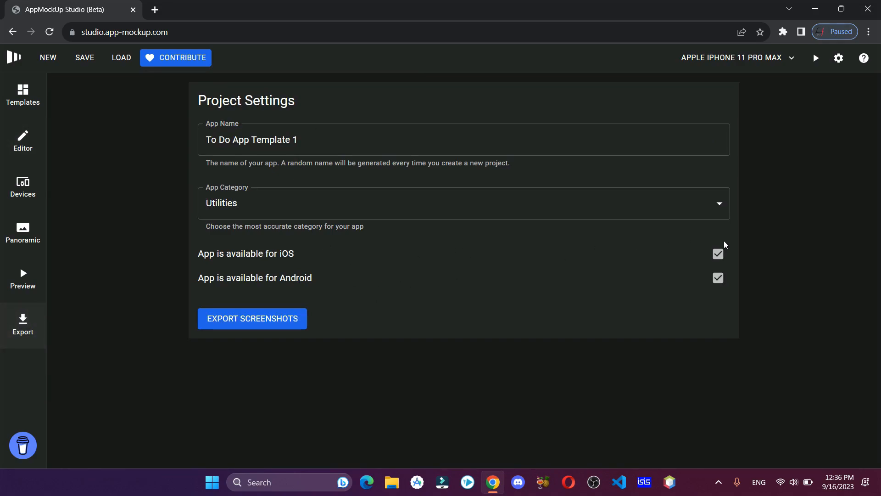
left_click(251, 318)
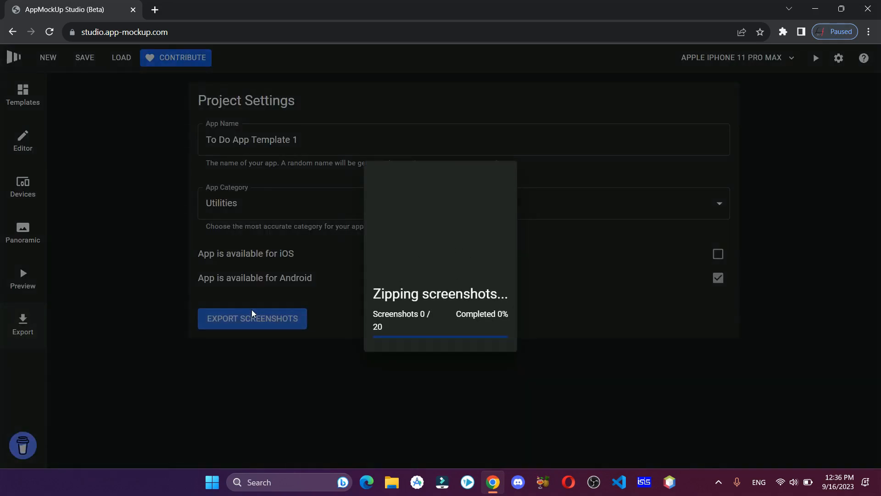